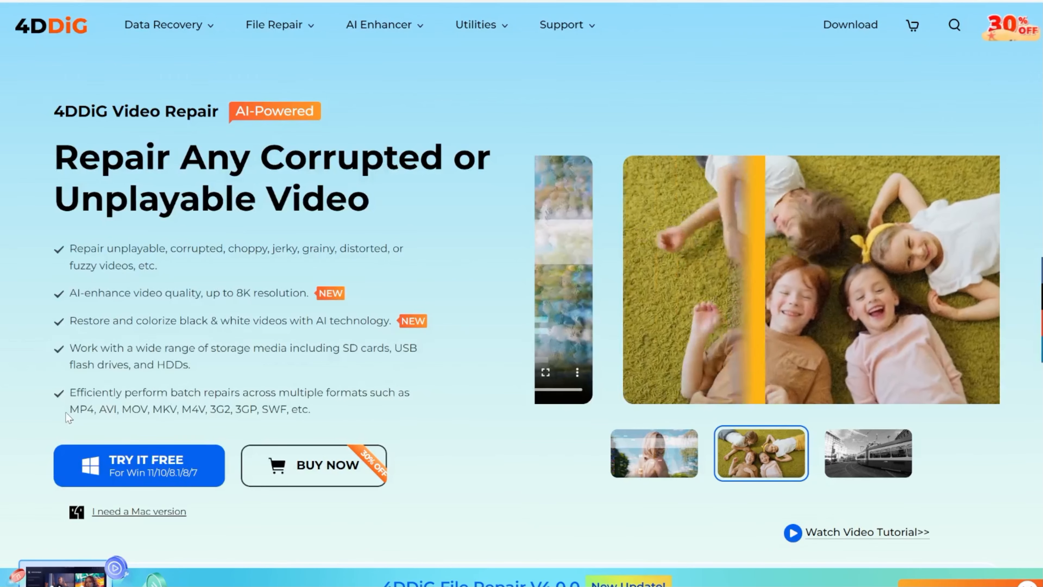
Add the corrupted OWNORDISOWN MP4 to the repair list and run the quick repair.
{"action": "left_click", "coordinate": [868, 453]}
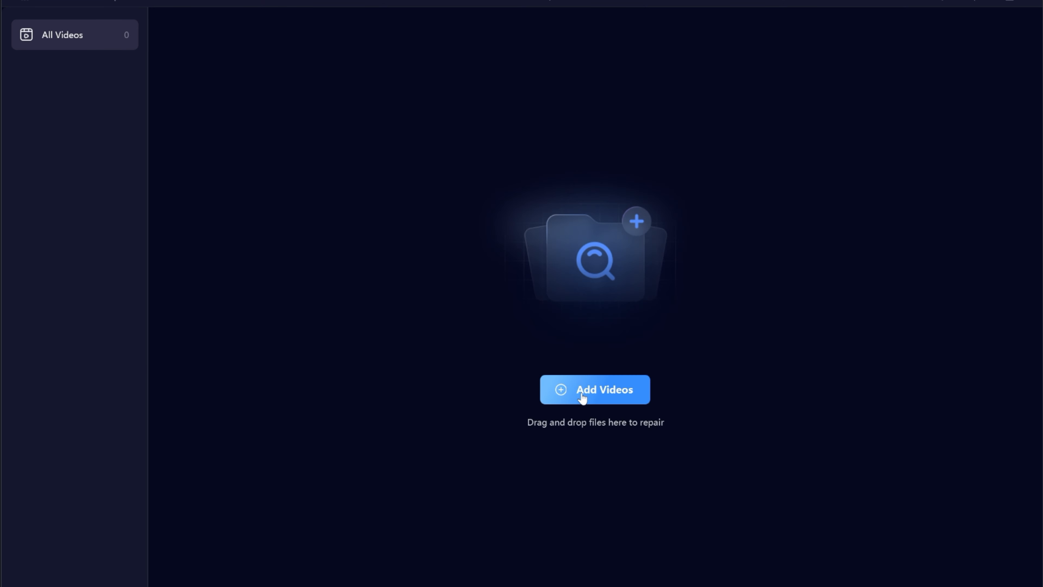
{"action": "left_click", "coordinate": [594, 389]}
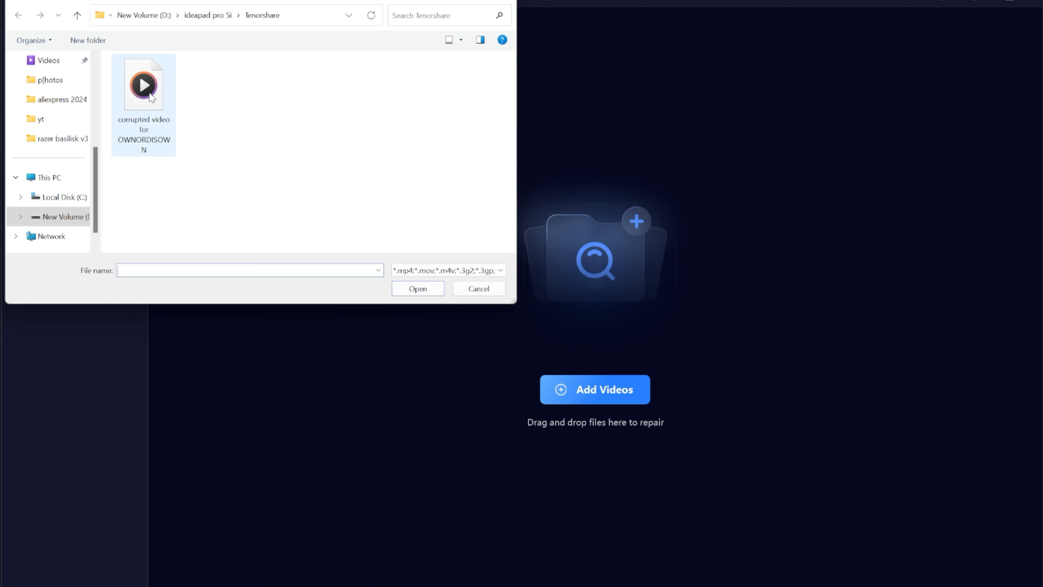
{"action": "left_click", "coordinate": [417, 288]}
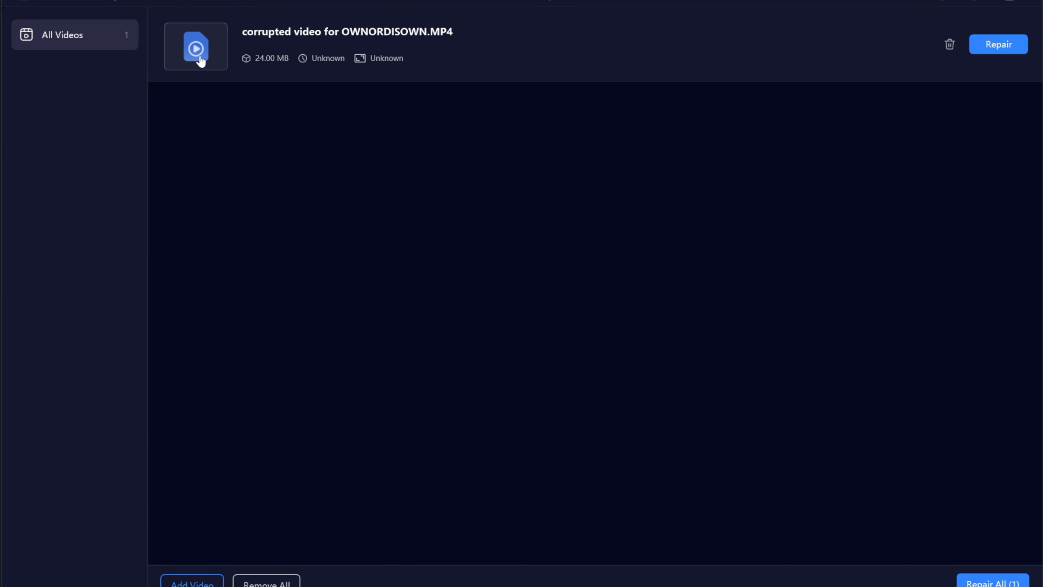
{"action": "left_click", "coordinate": [997, 43]}
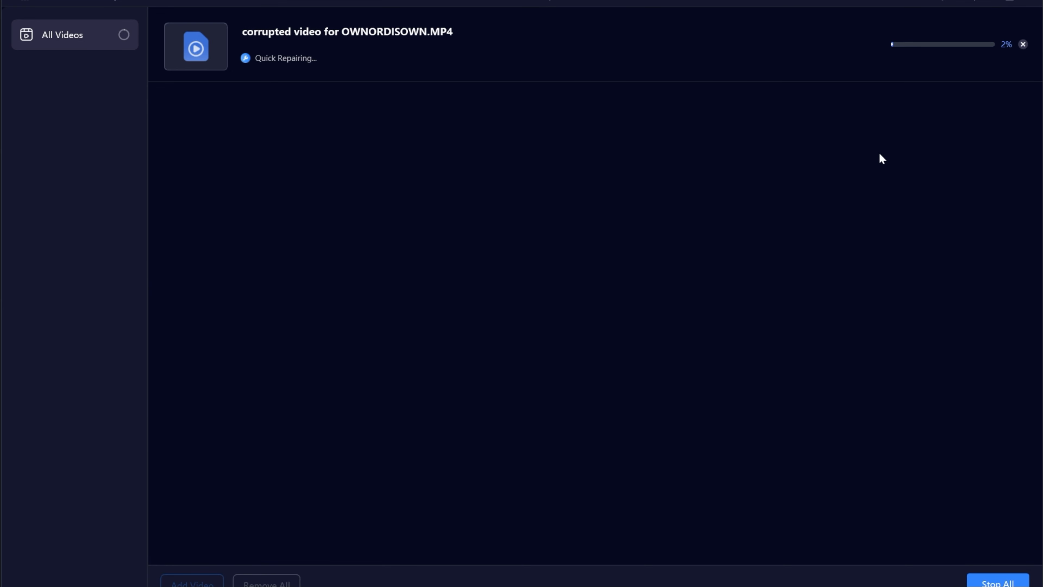
Preview and play the repaired video, then save it to the Tenorshare folder.
{"action": "left_click", "coordinate": [929, 44]}
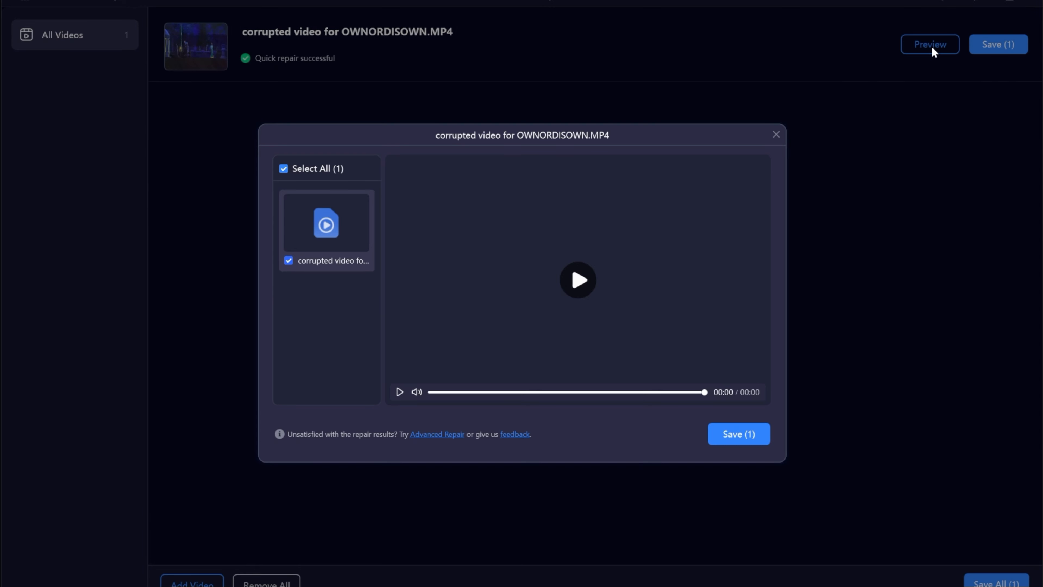
{"action": "left_click", "coordinate": [578, 280]}
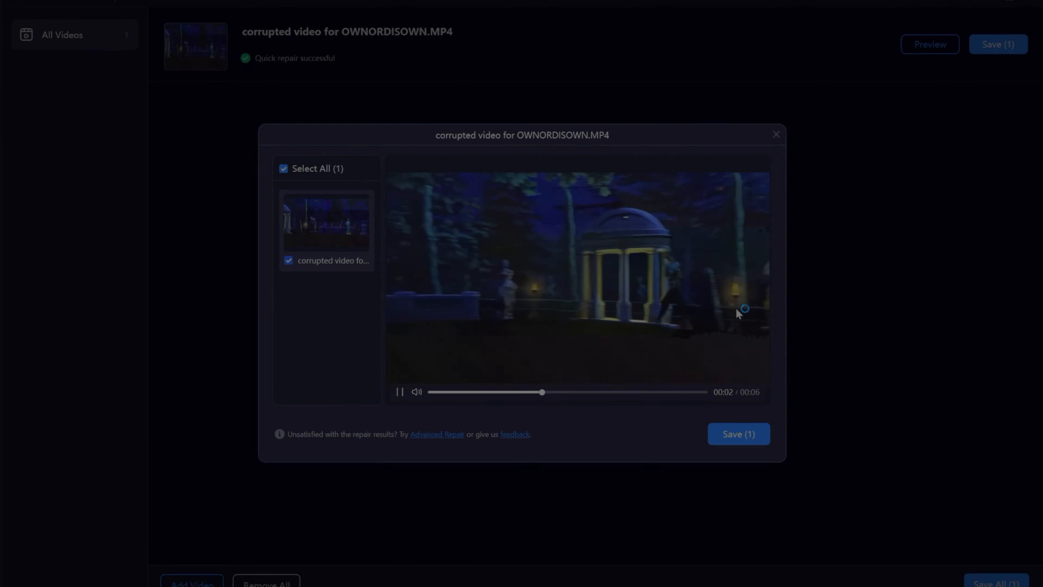
{"action": "left_click", "coordinate": [739, 433]}
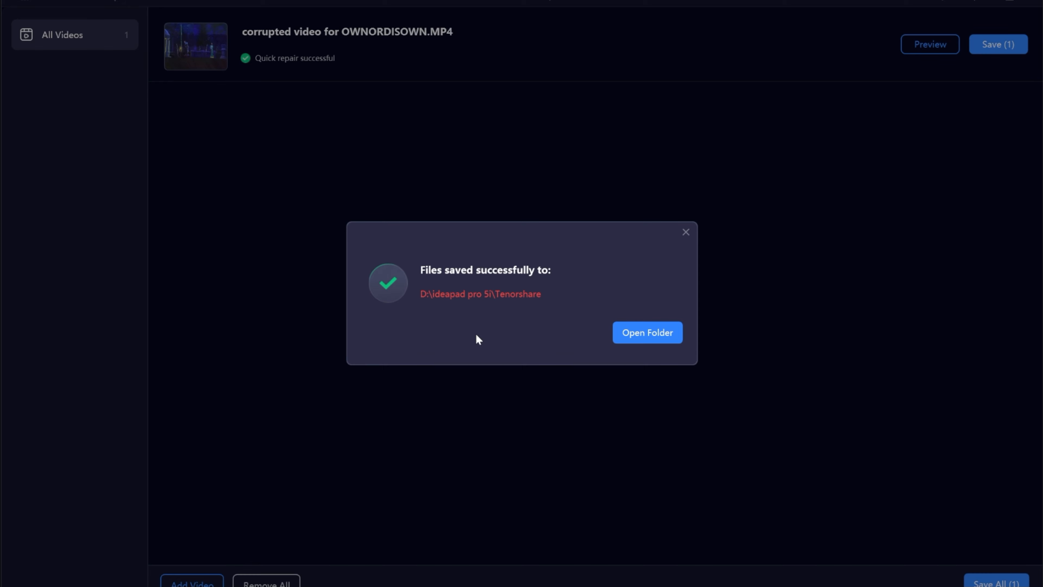
Open the ideapad pro 5i output folder and launch the '_repaired' MP4 file.
{"action": "left_click", "coordinate": [646, 332]}
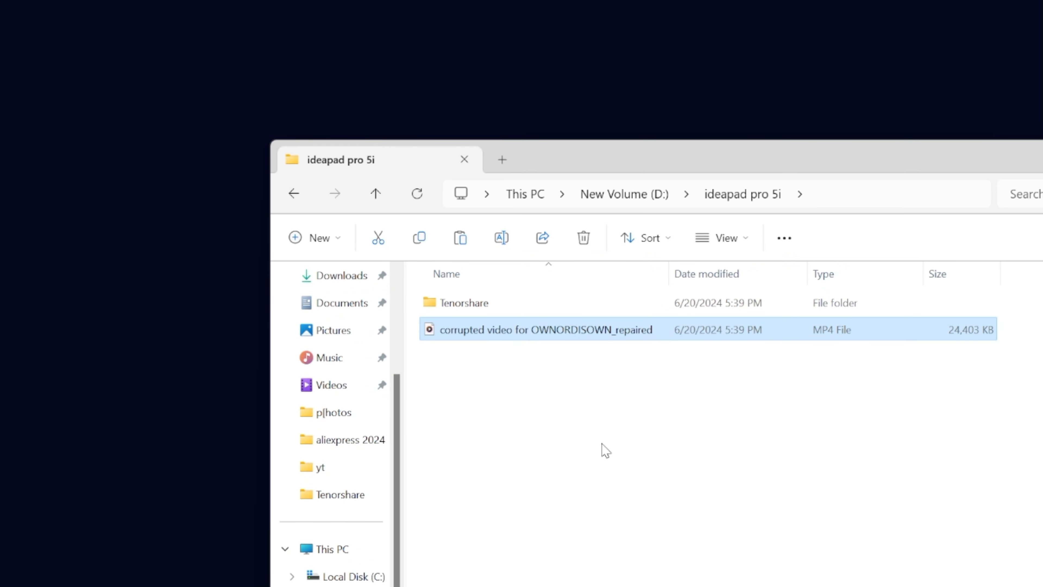
{"action": "mouse_move", "coordinate": [545, 341]}
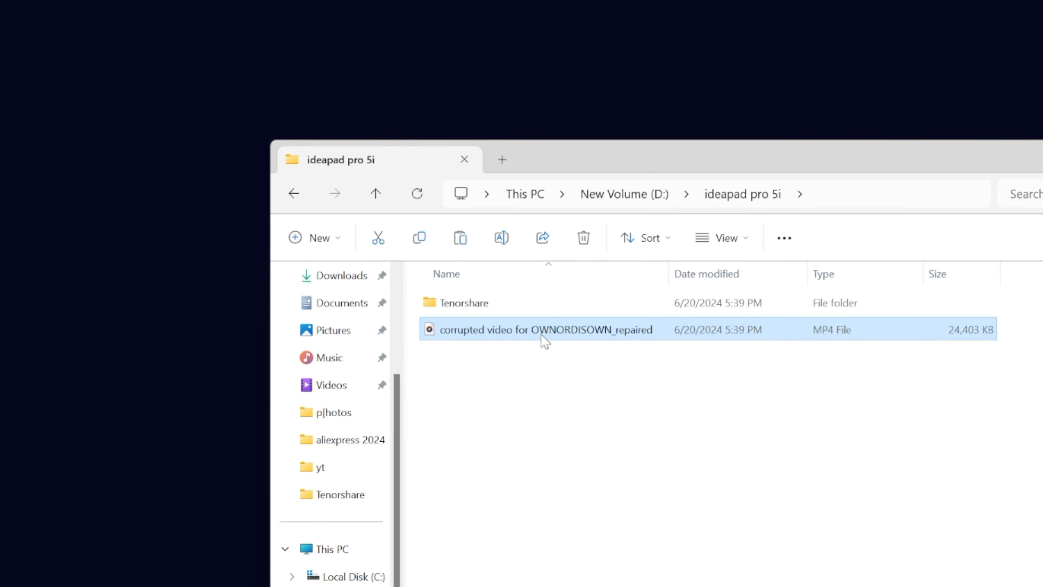
{"action": "mouse_move", "coordinate": [522, 334]}
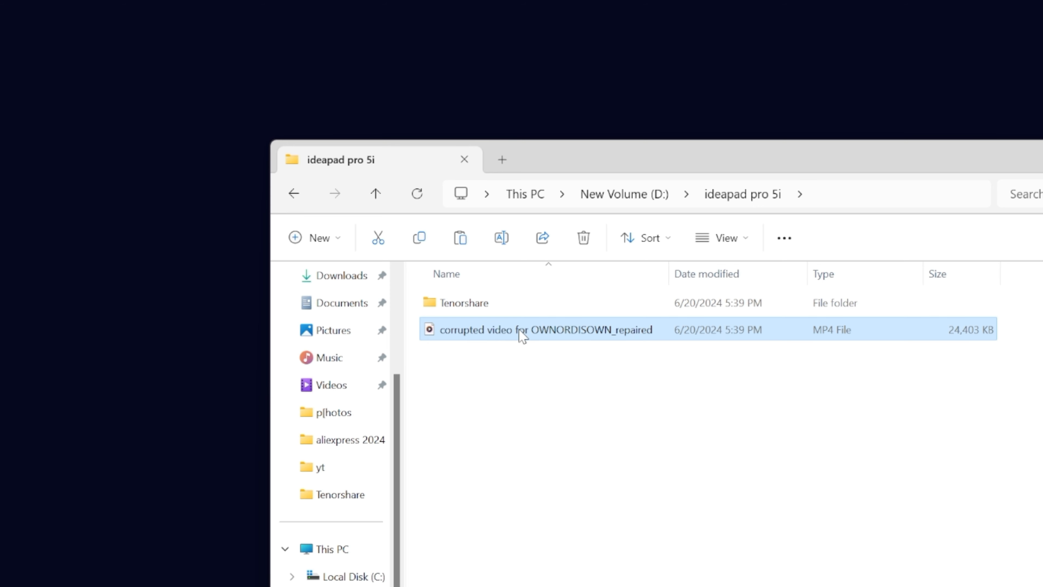
{"action": "double_click", "coordinate": [539, 330]}
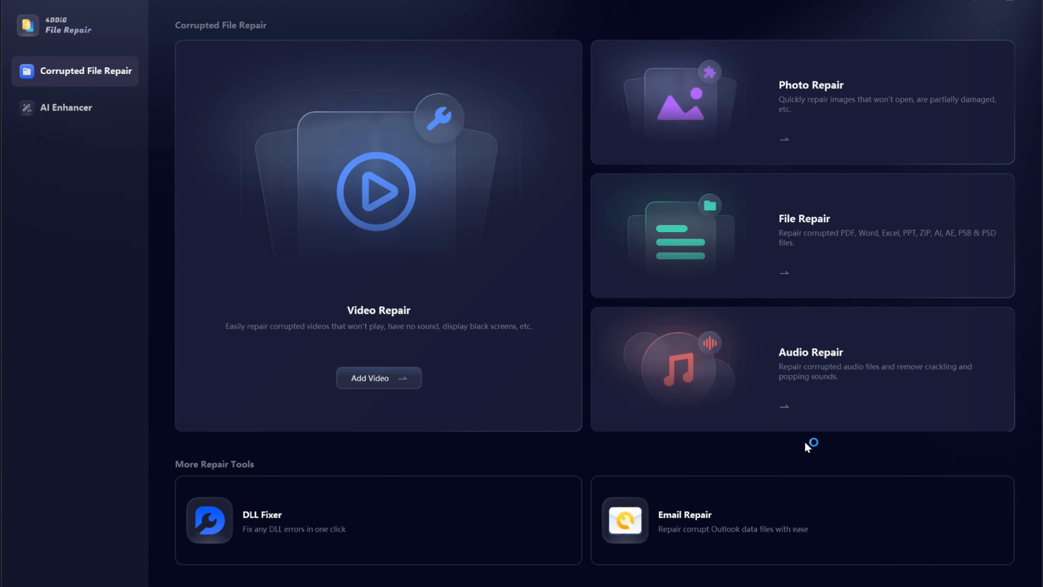
{"action": "mouse_move", "coordinate": [768, 258]}
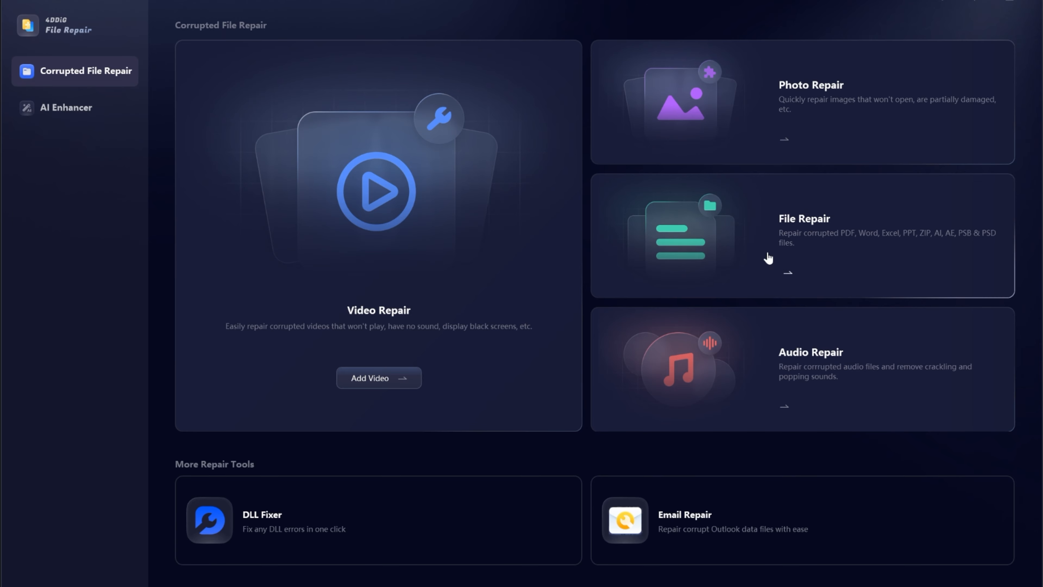
{"action": "mouse_move", "coordinate": [877, 131]}
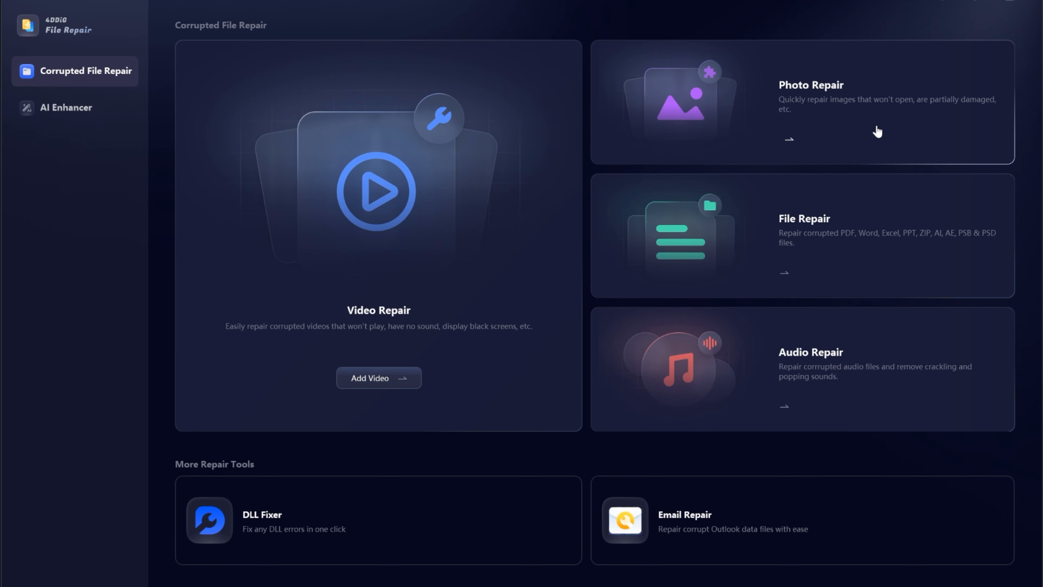
{"action": "mouse_move", "coordinate": [825, 261]}
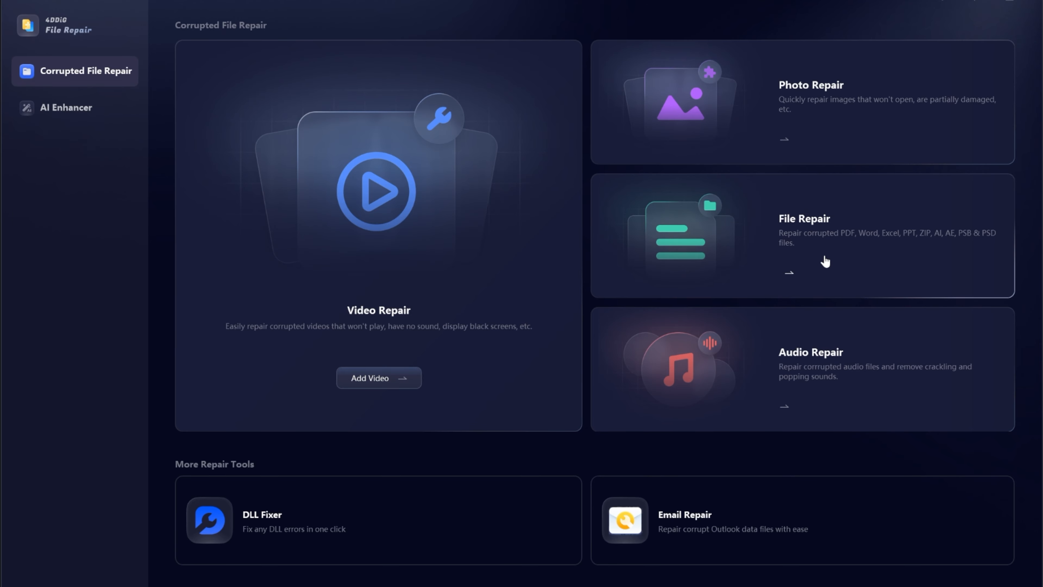
{"action": "mouse_move", "coordinate": [925, 256]}
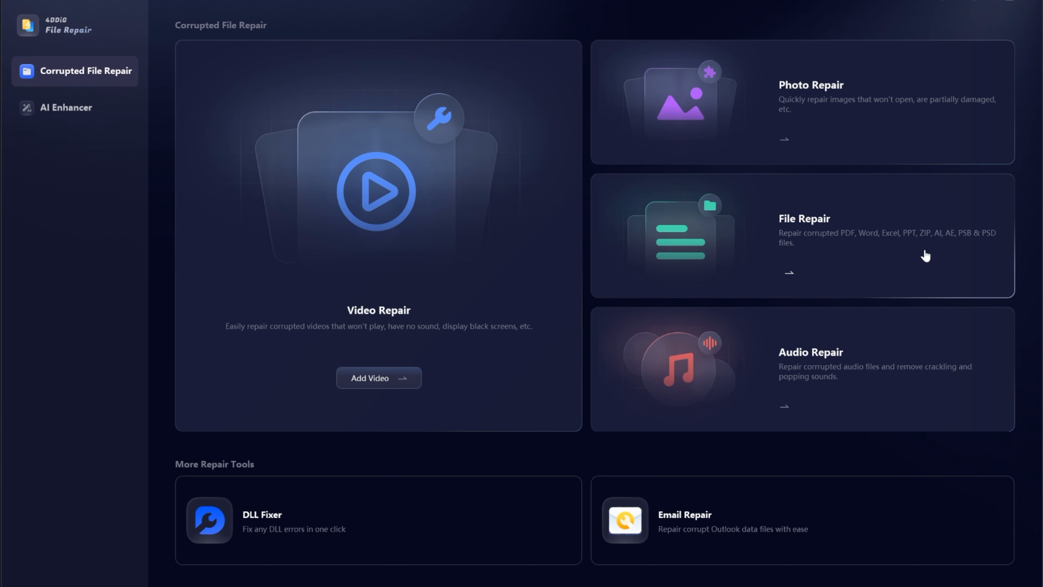
{"action": "mouse_move", "coordinate": [901, 378]}
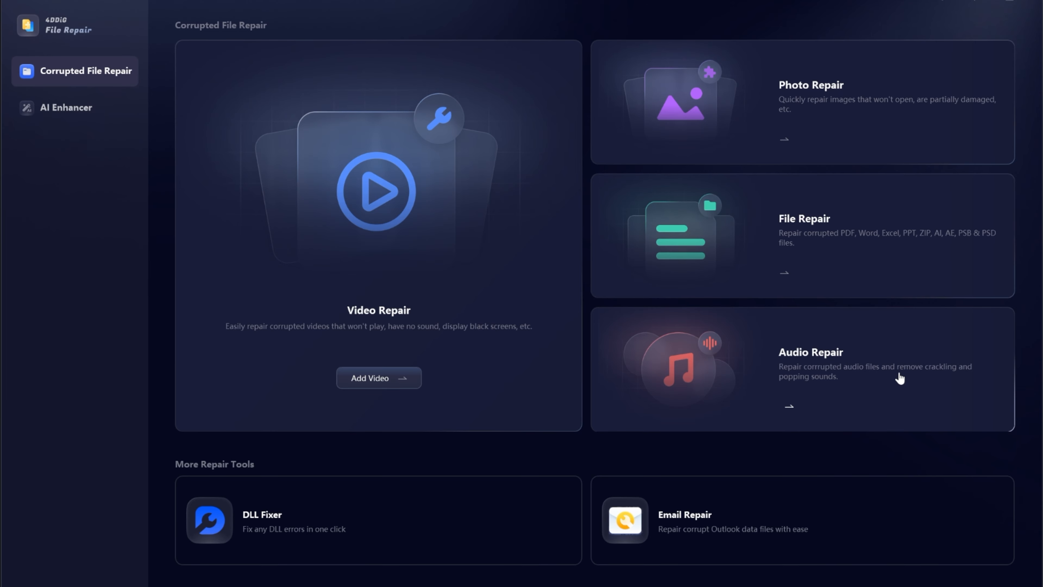
{"action": "mouse_move", "coordinate": [792, 525]}
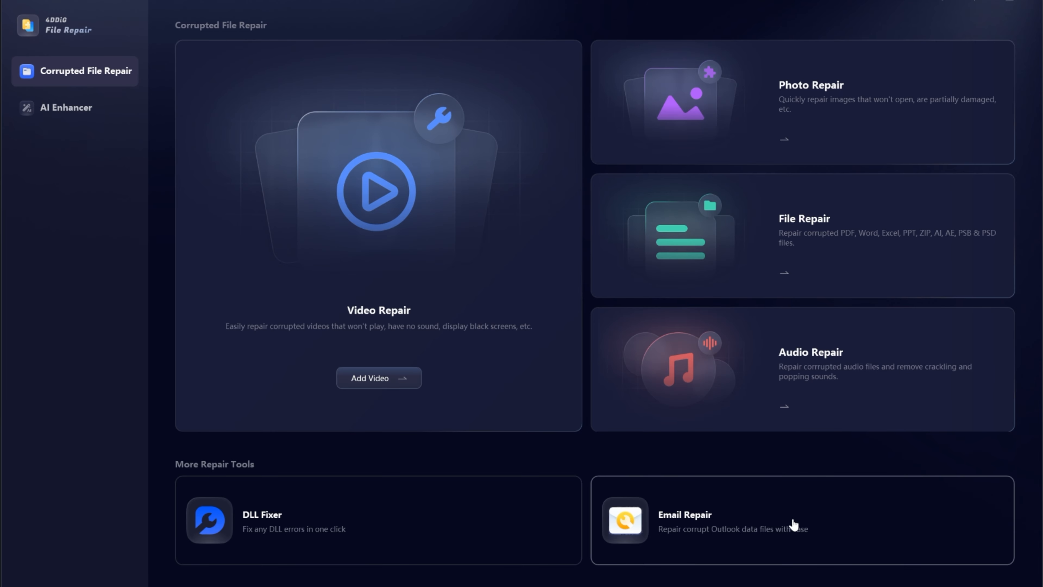
{"action": "mouse_move", "coordinate": [825, 544]}
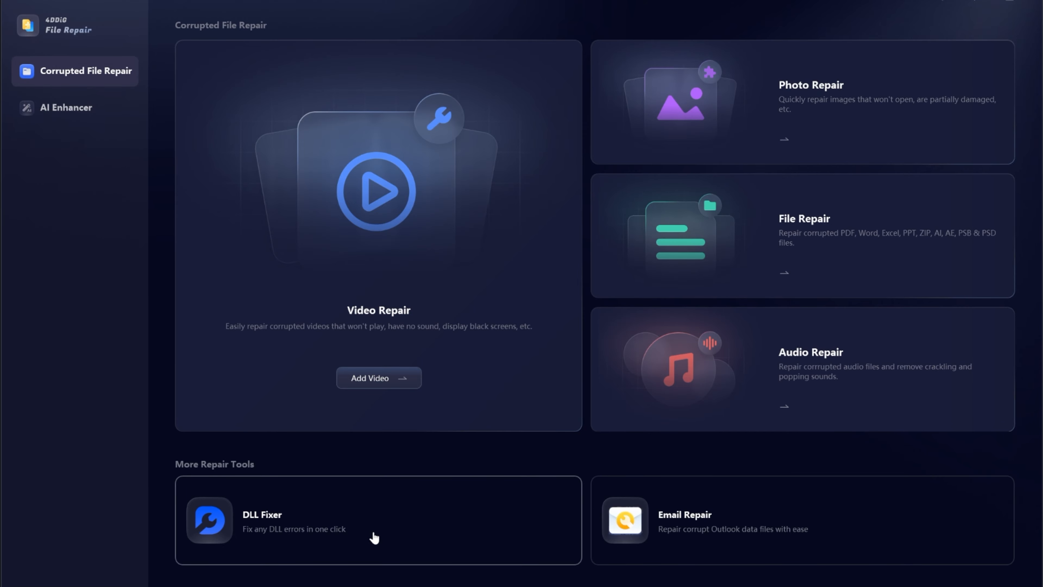
{"action": "left_click", "coordinate": [66, 107]}
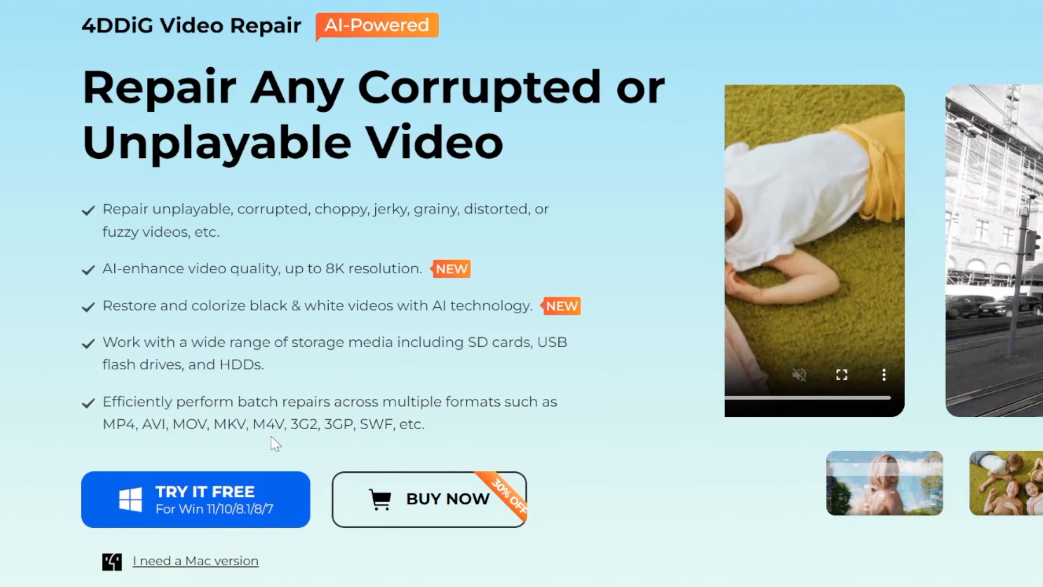
Scroll the 4DDiG page to the pricing cards for 1 month, 1 year and lifetime licences.
{"action": "left_click", "coordinate": [429, 498]}
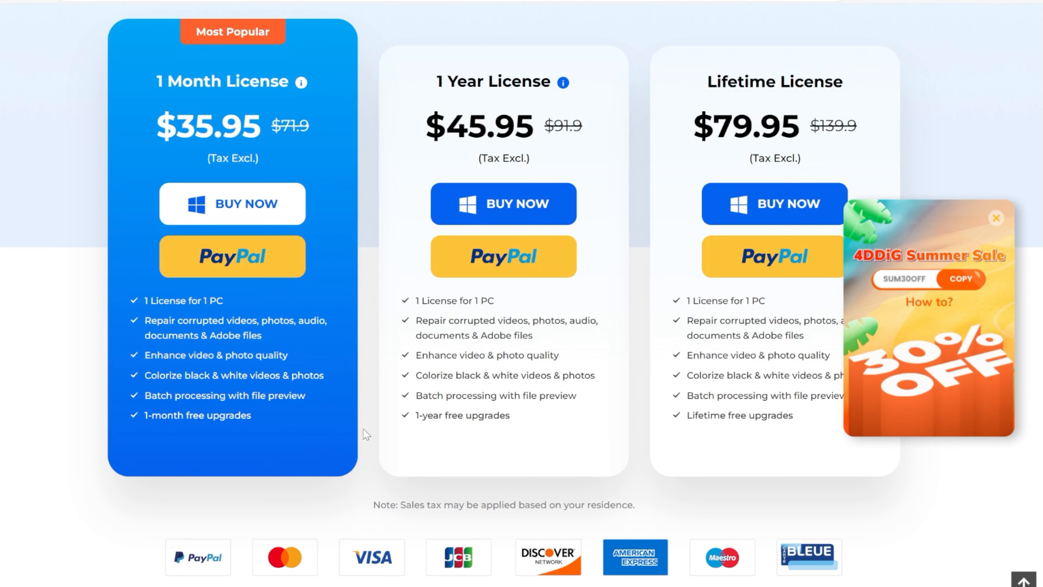
{"action": "mouse_move", "coordinate": [379, 504]}
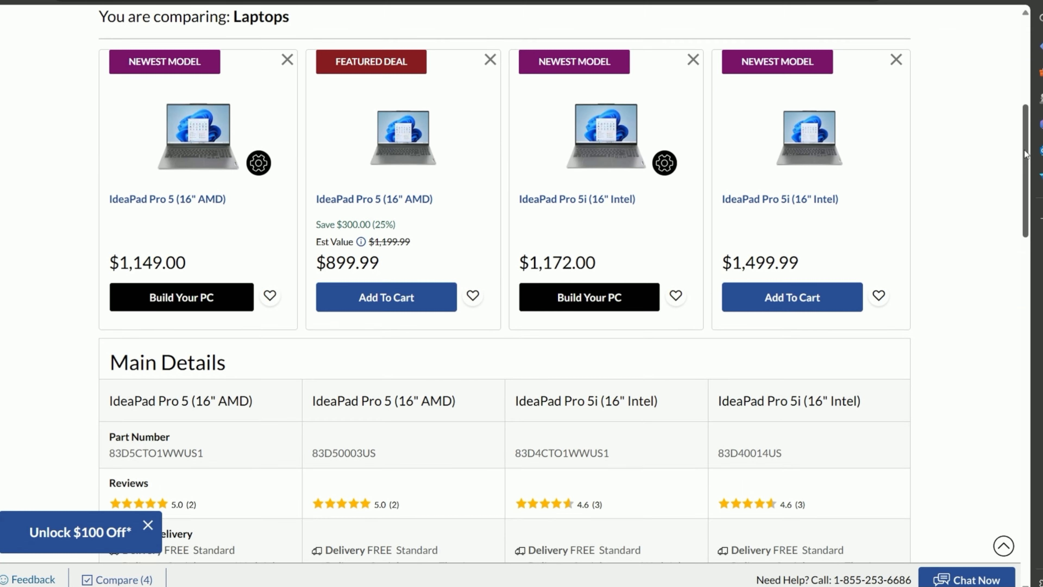
{"action": "scroll", "scroll_direction": "down", "scroll_amount": 3}
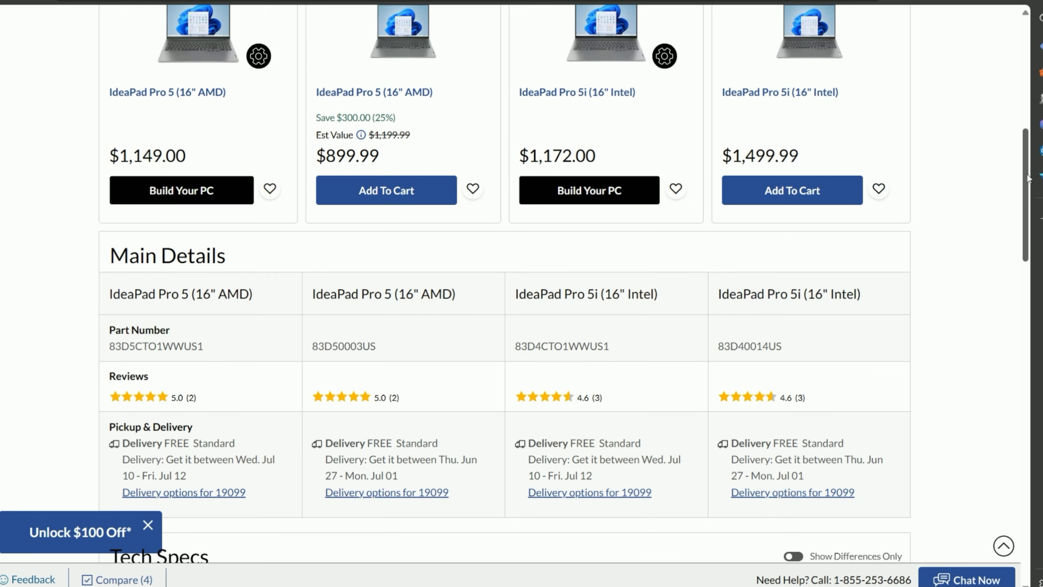
{"action": "left_click", "coordinate": [180, 190]}
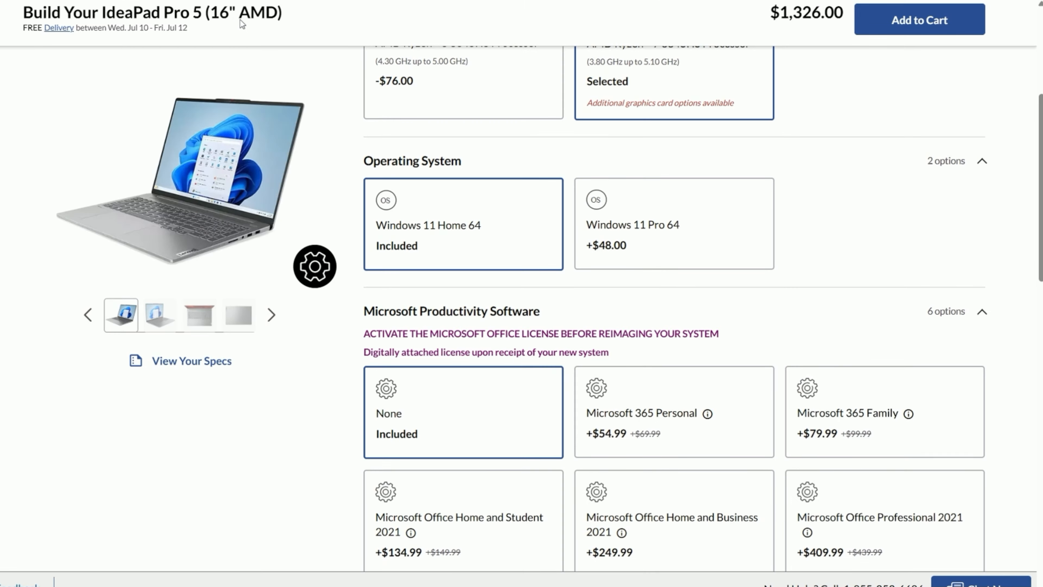
{"action": "scroll", "scroll_direction": "up", "scroll_amount": 3}
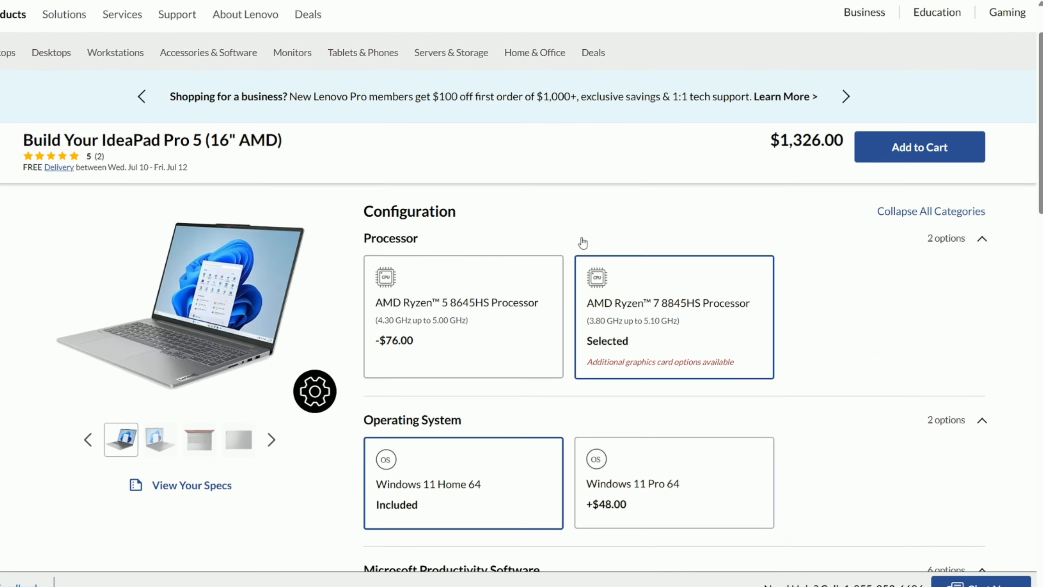
{"action": "scroll", "scroll_direction": "down", "scroll_amount": 3}
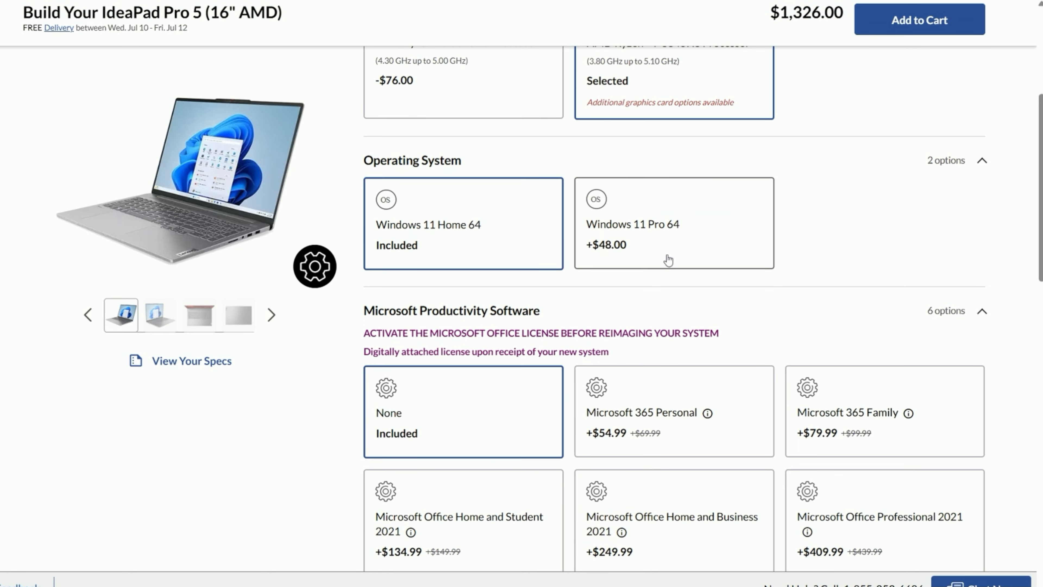
{"action": "scroll", "scroll_direction": "down", "scroll_amount": 3}
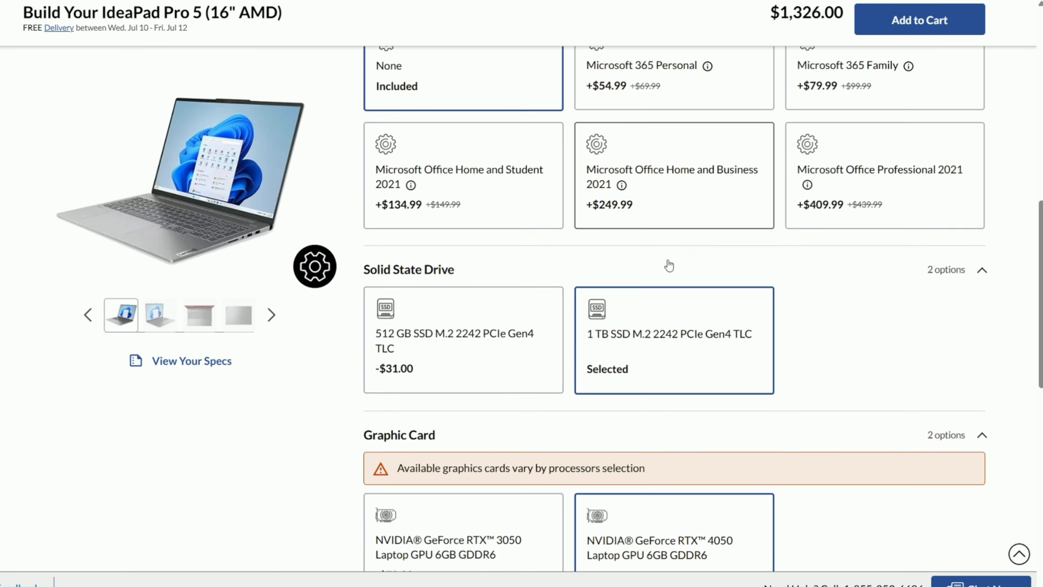
{"action": "scroll", "scroll_direction": "down", "scroll_amount": 3}
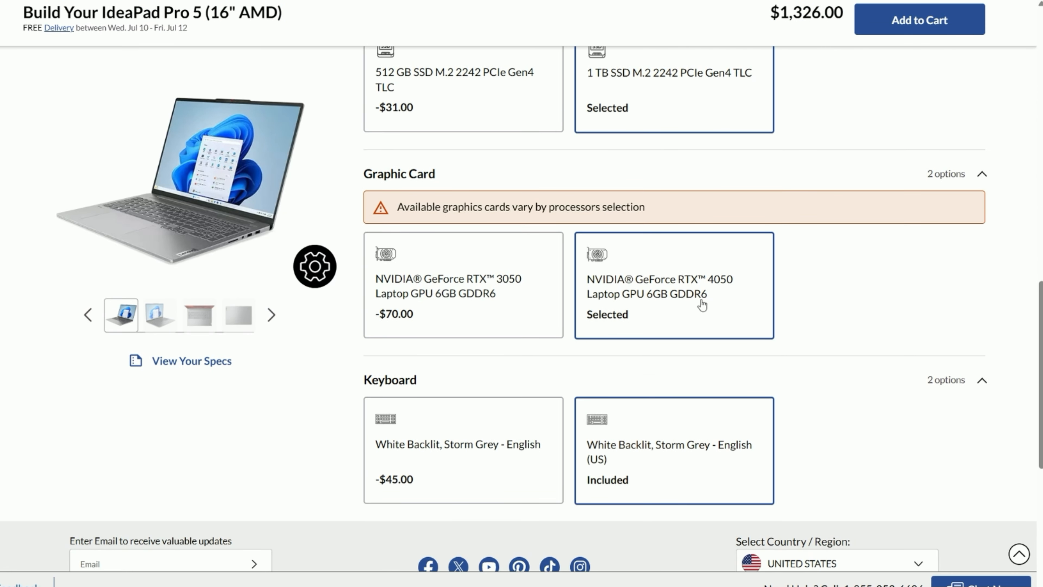
{"action": "scroll", "scroll_direction": "down", "scroll_amount": 3}
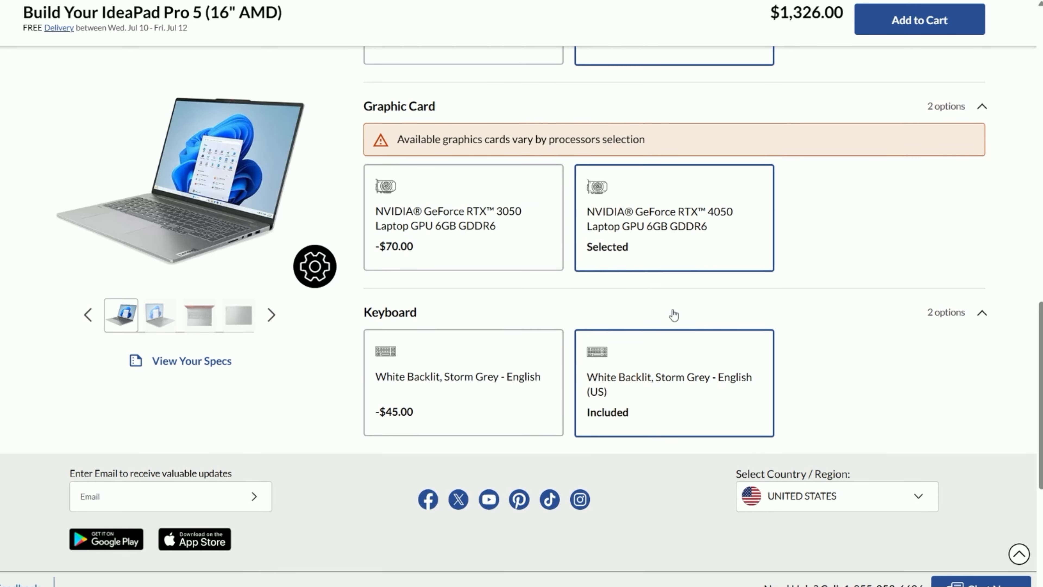
{"action": "scroll", "scroll_direction": "up", "scroll_amount": 3}
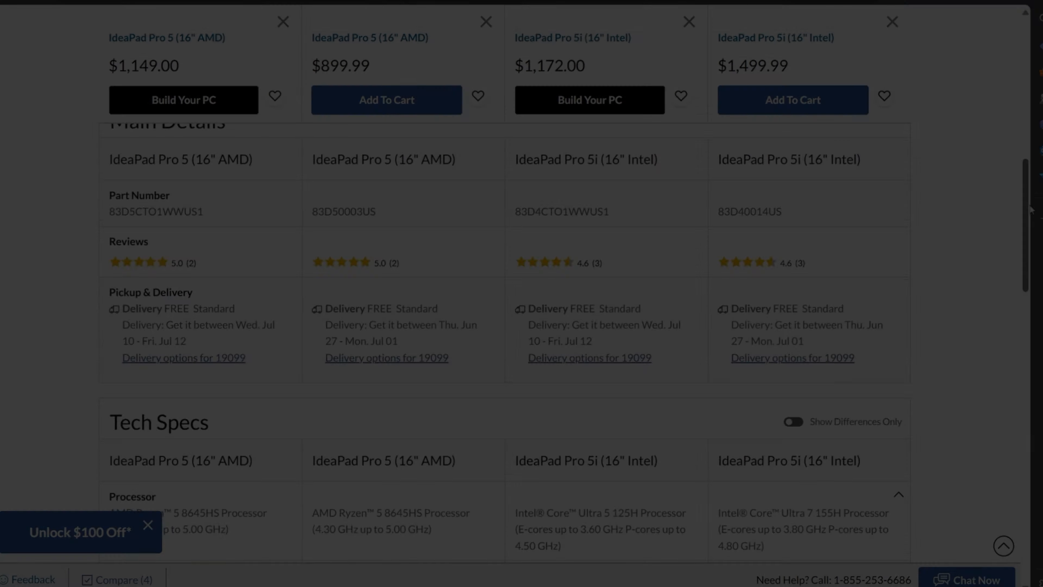
{"action": "scroll", "scroll_direction": "down", "scroll_amount": 3}
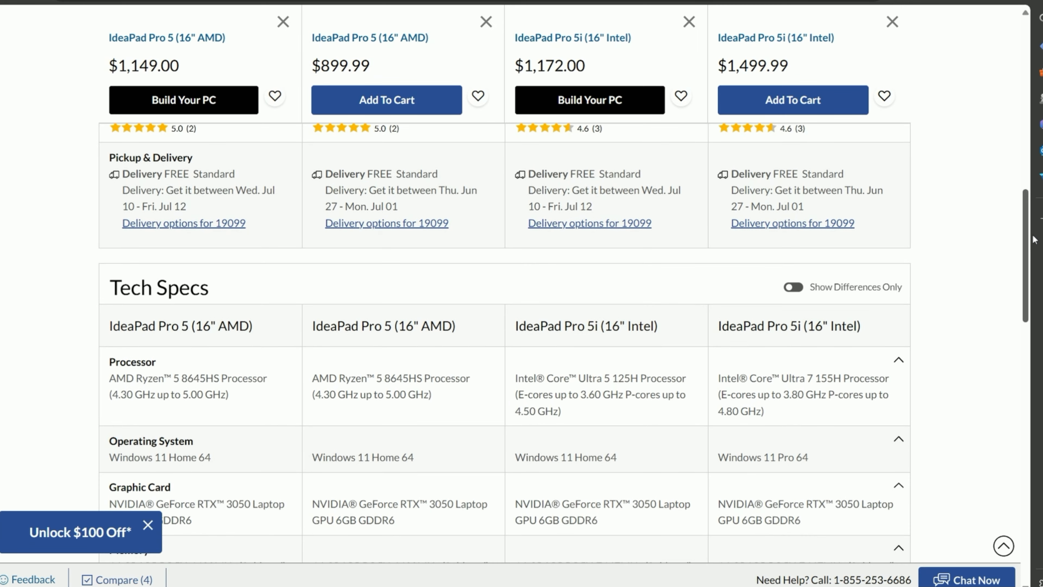
{"action": "scroll", "scroll_direction": "down", "scroll_amount": 3}
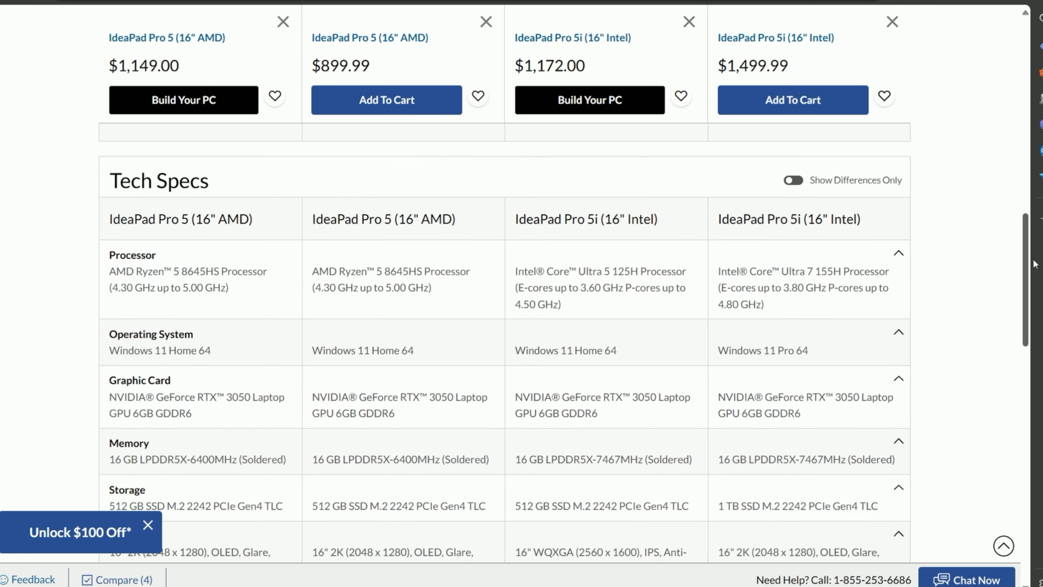
{"action": "scroll", "scroll_direction": "down", "scroll_amount": 3}
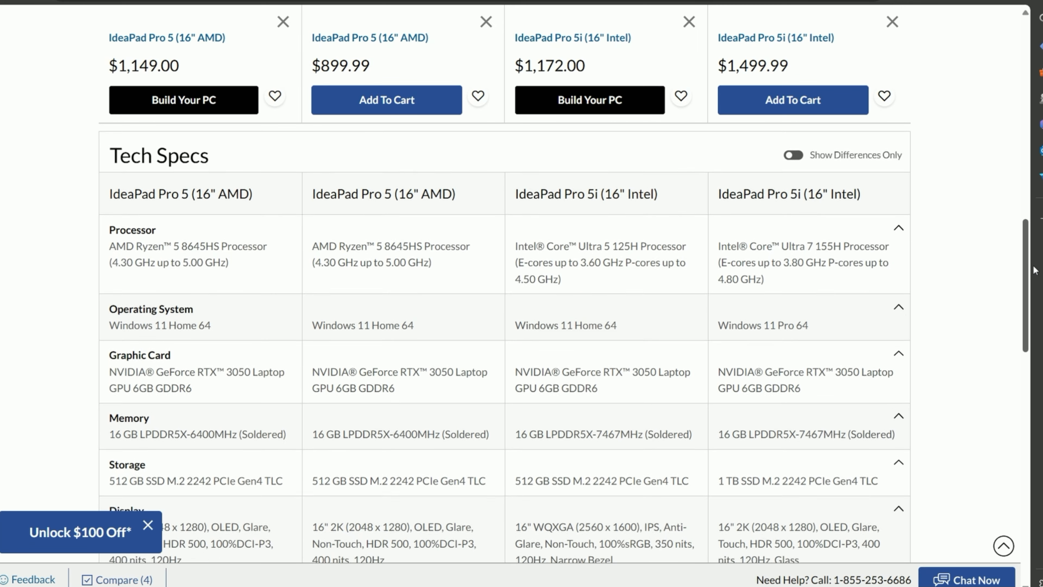
{"action": "scroll", "scroll_direction": "down", "scroll_amount": 3}
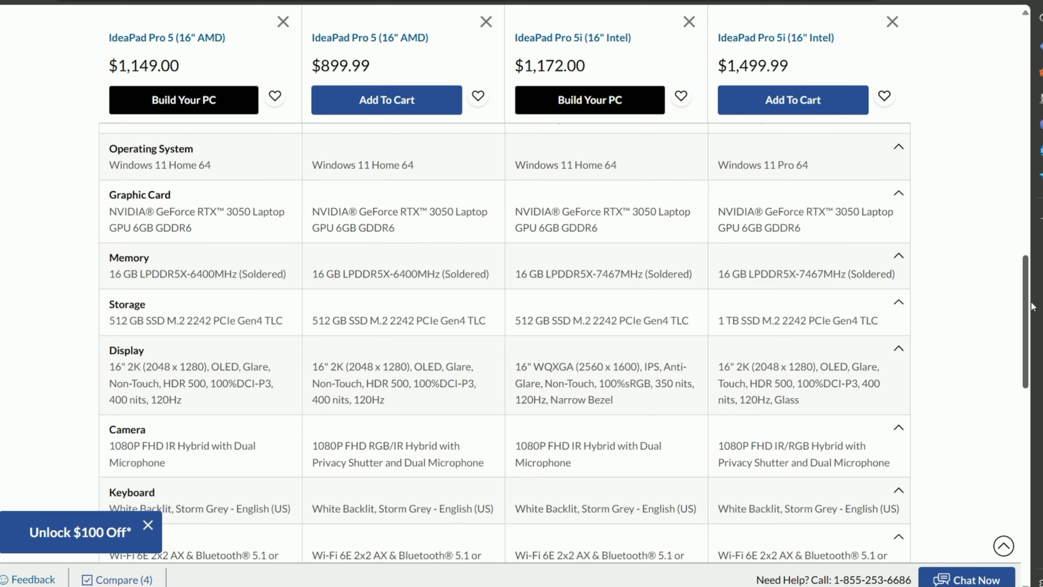
{"action": "scroll", "scroll_direction": "down", "scroll_amount": 3}
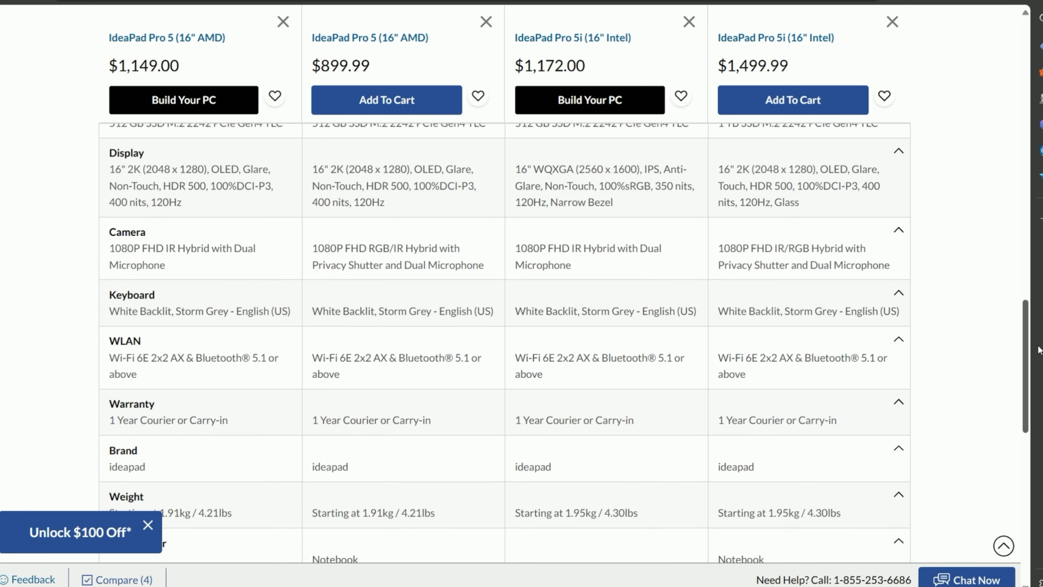
{"action": "scroll", "scroll_direction": "up", "scroll_amount": 3}
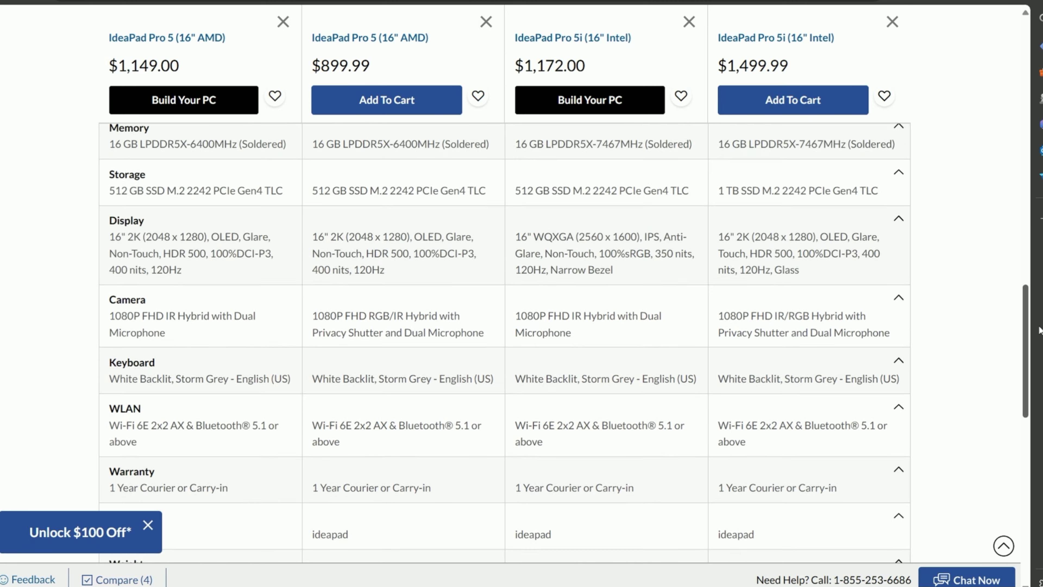
{"action": "scroll", "scroll_direction": "up", "scroll_amount": 3}
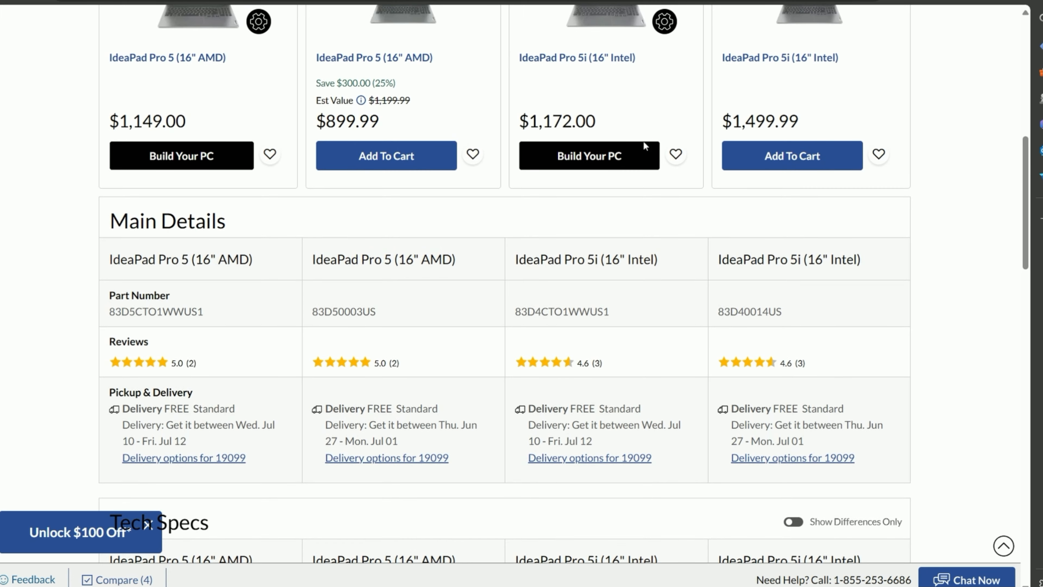
Scroll through the IdeaPad Pro 5i 16" Intel build page's processor, OS and software options at $1,172.00.
{"action": "scroll", "scroll_direction": "up", "scroll_amount": 3}
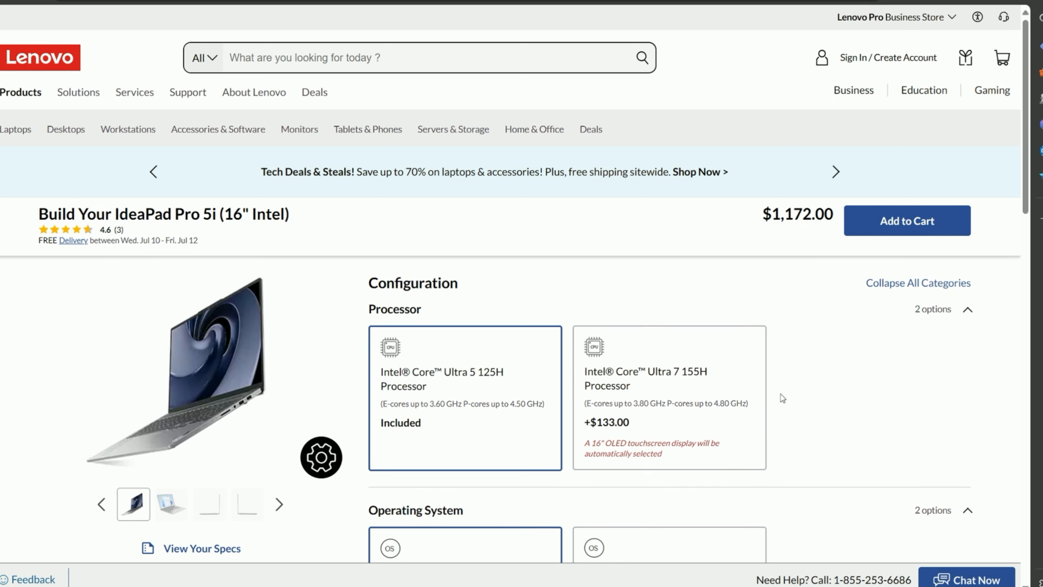
{"action": "scroll", "scroll_direction": "down", "scroll_amount": 3}
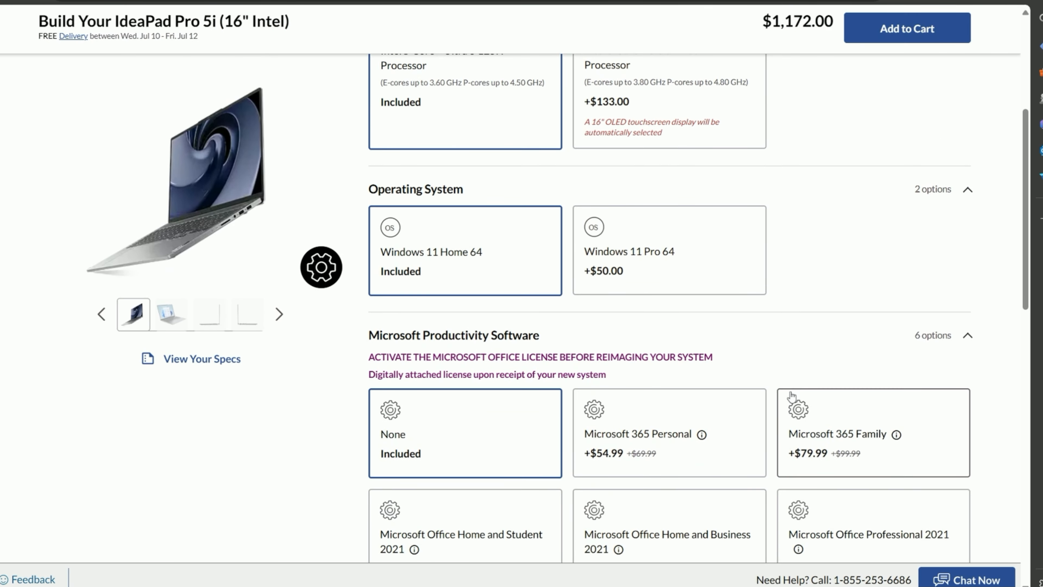
{"action": "scroll", "scroll_direction": "down", "scroll_amount": 3}
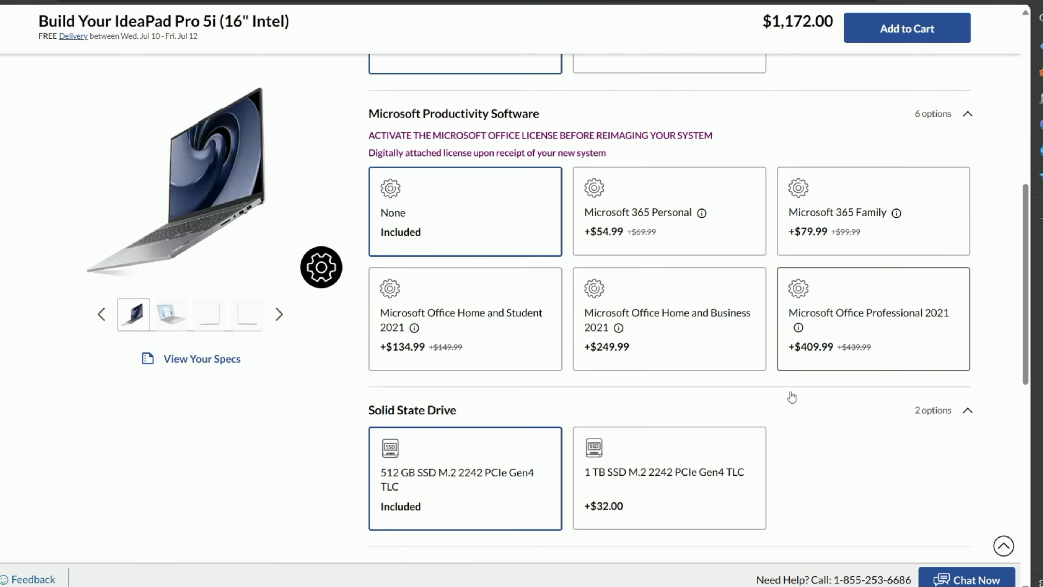
{"action": "scroll", "scroll_direction": "down", "scroll_amount": 3}
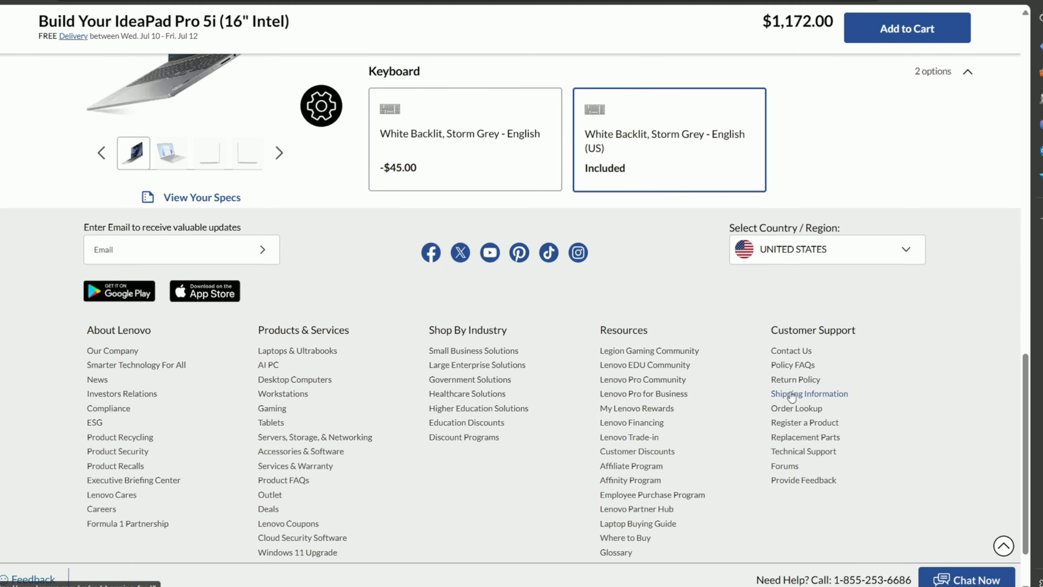
{"action": "scroll", "scroll_direction": "up", "scroll_amount": 3}
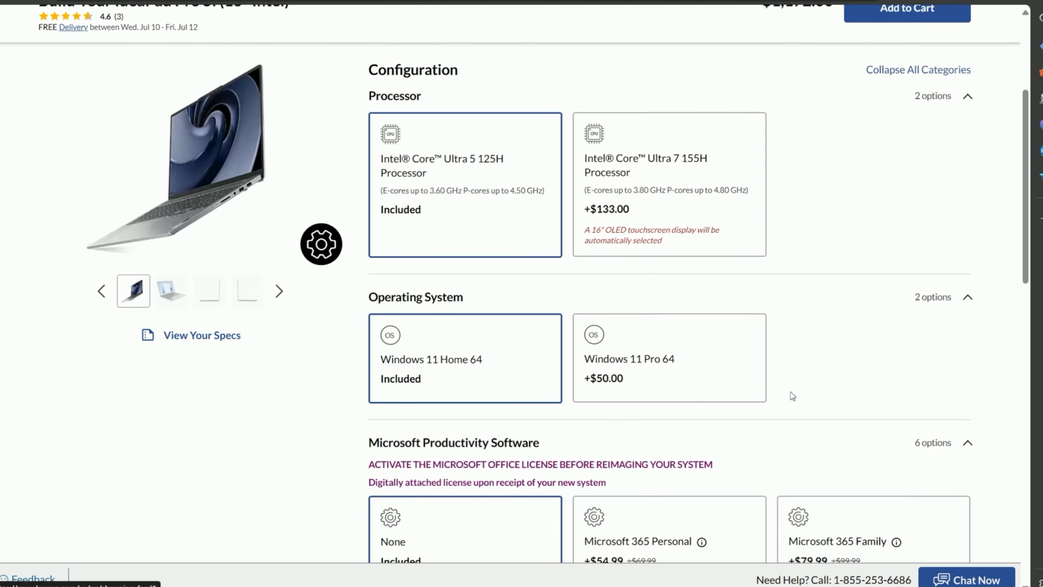
{"action": "scroll", "scroll_direction": "up", "scroll_amount": 3}
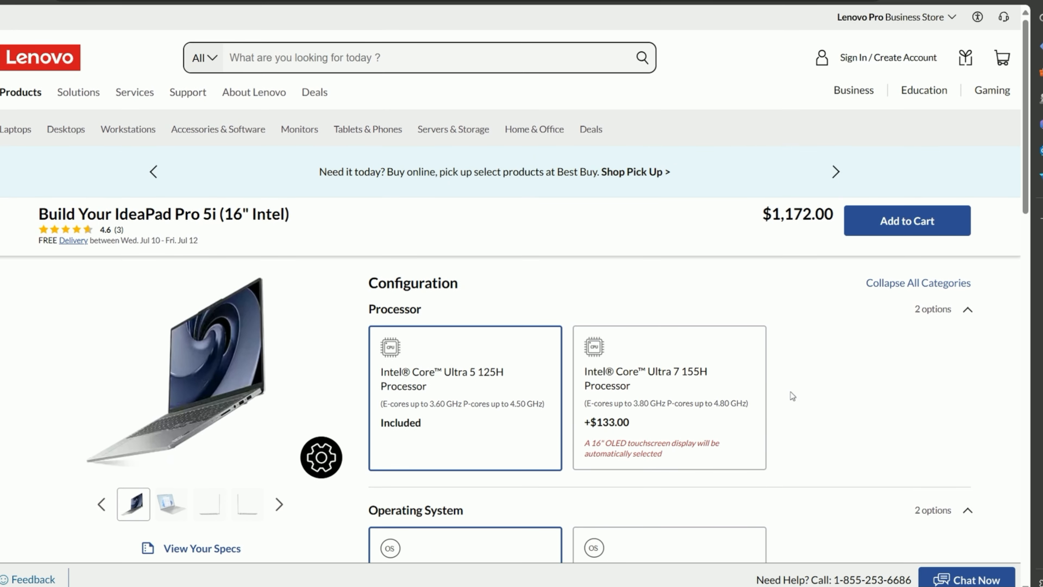
{"action": "scroll", "scroll_direction": "down", "scroll_amount": 3}
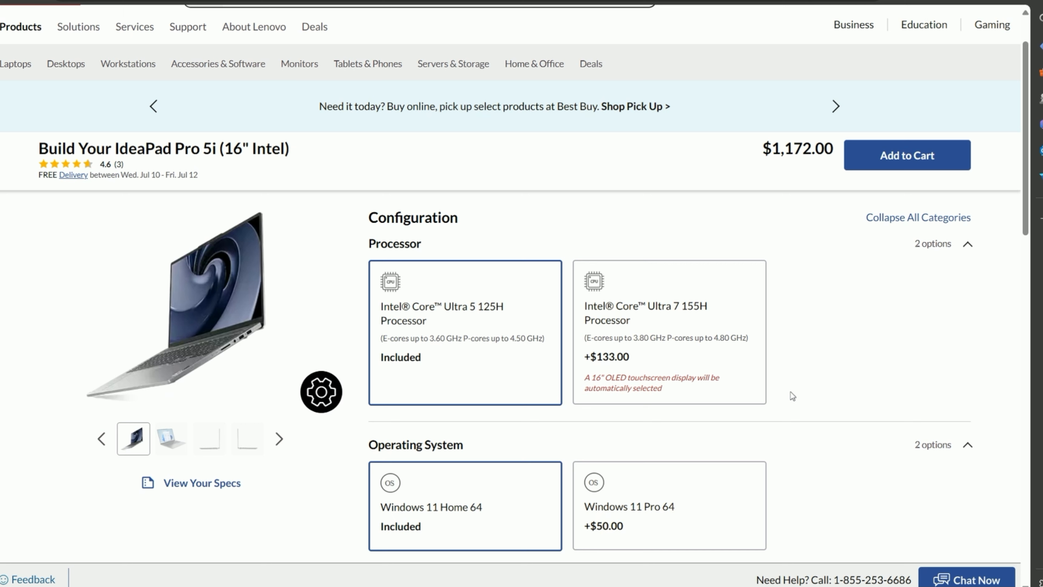